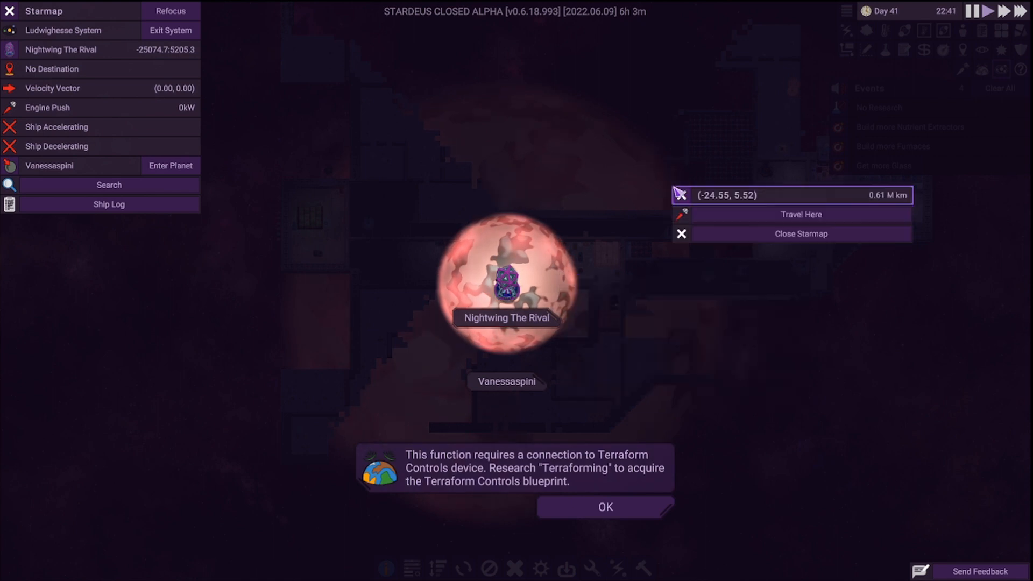
- Dismiss the terraforming notice and close the starmap to view the ship orbiting the planet
click(604, 507)
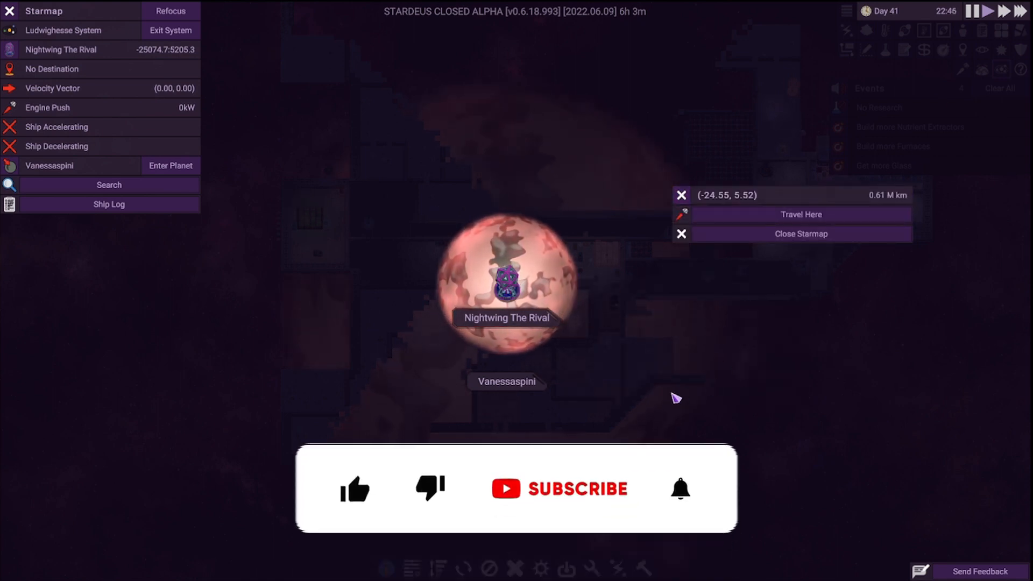
click(506, 280)
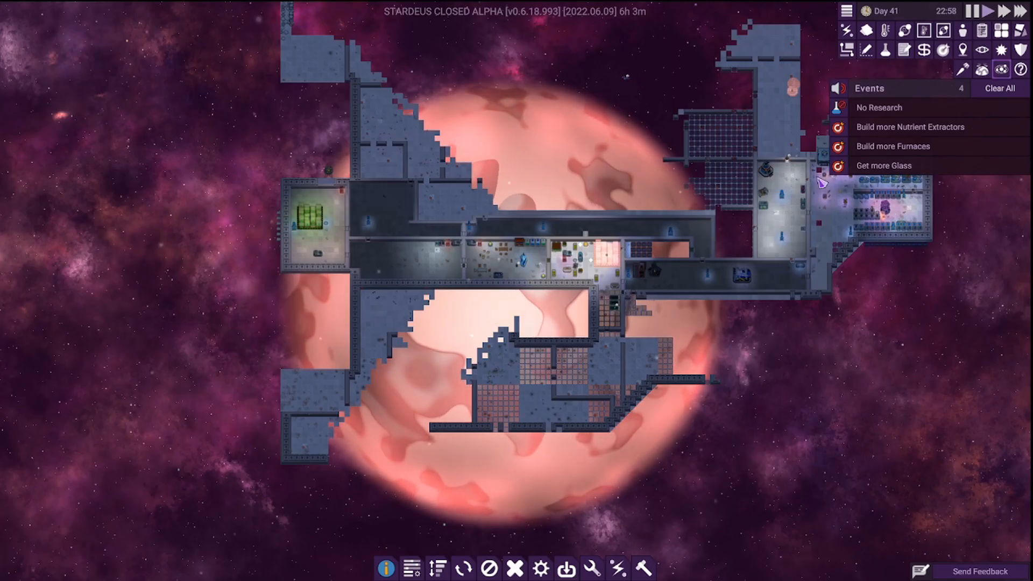
- Check ship navigation readiness, then view expeditions: none active, Vanessaspini available
click(962, 69)
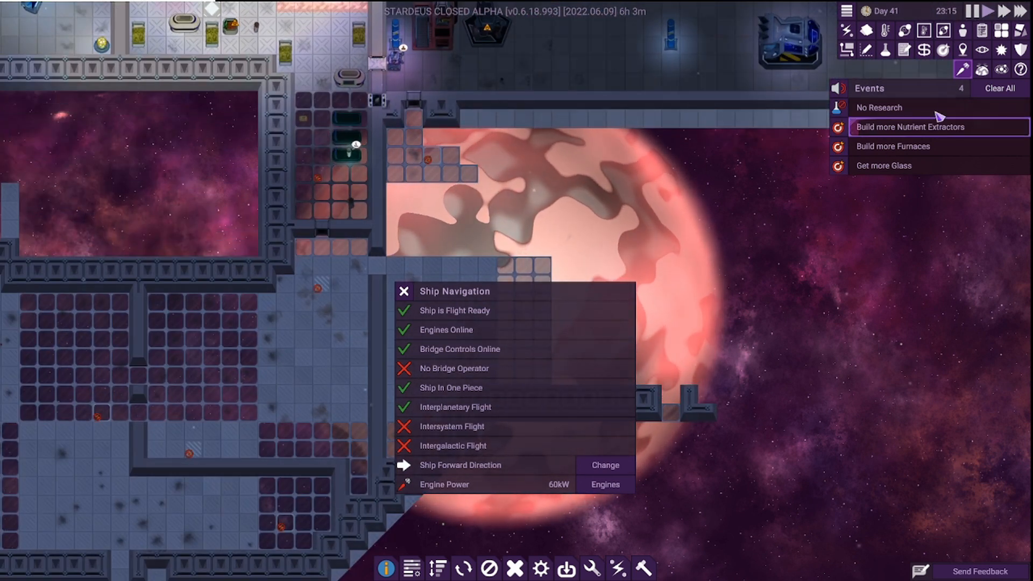
click(962, 50)
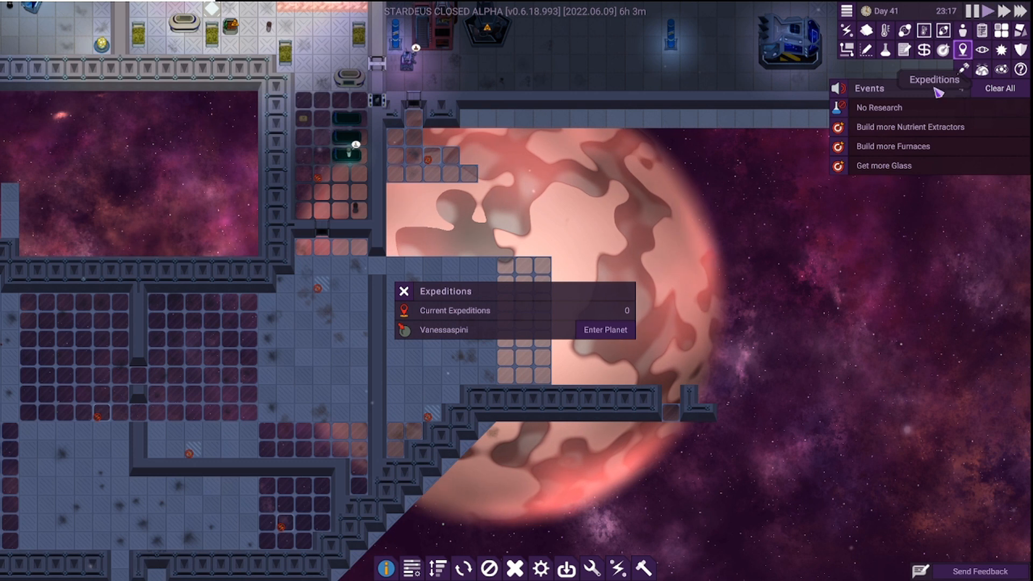
- Launch the Vanessaspini mining expedition, replacing Blacksmith with T-800 Human
click(602, 329)
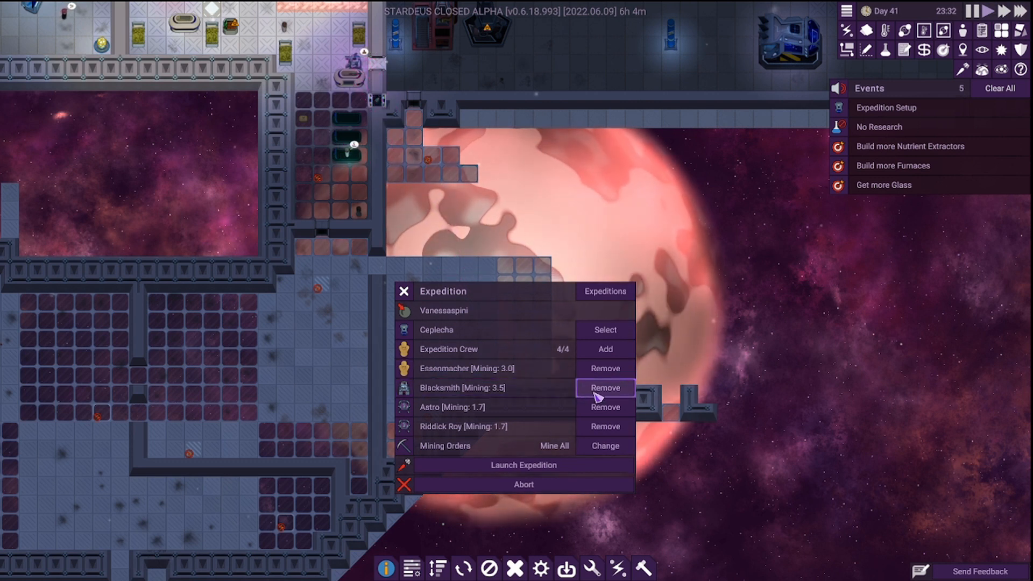
click(604, 387)
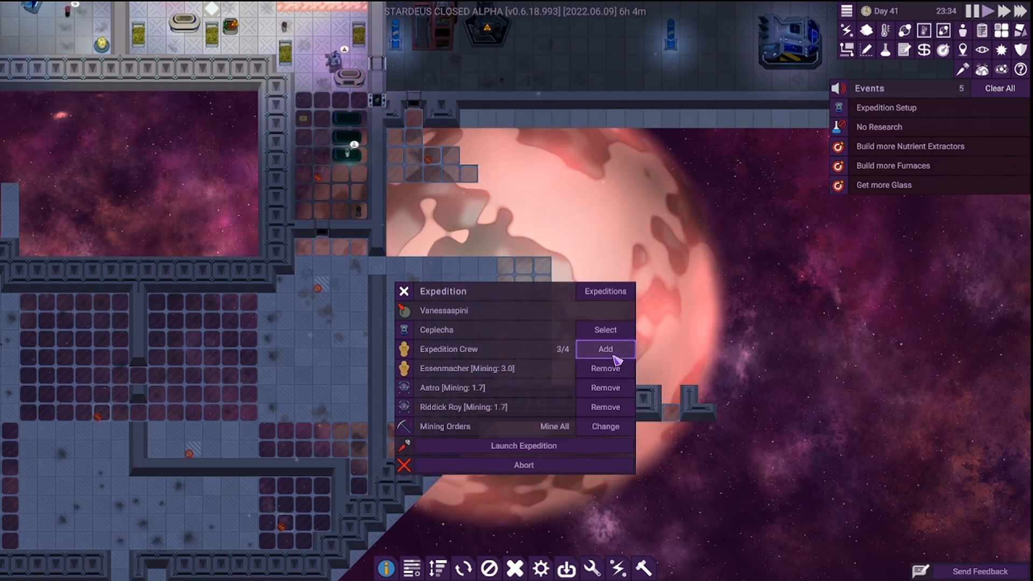
click(603, 349)
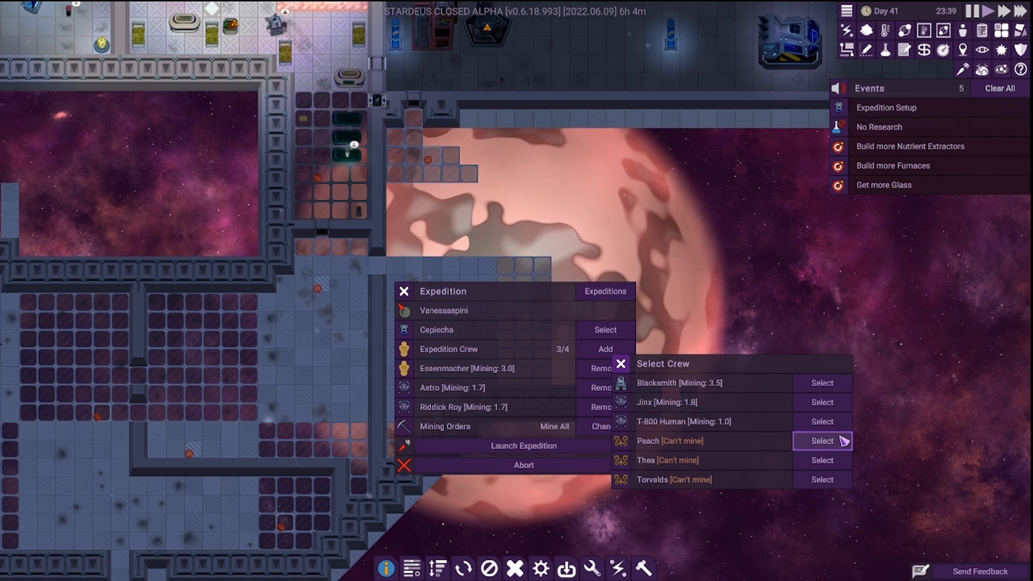
mouse_move(821, 420)
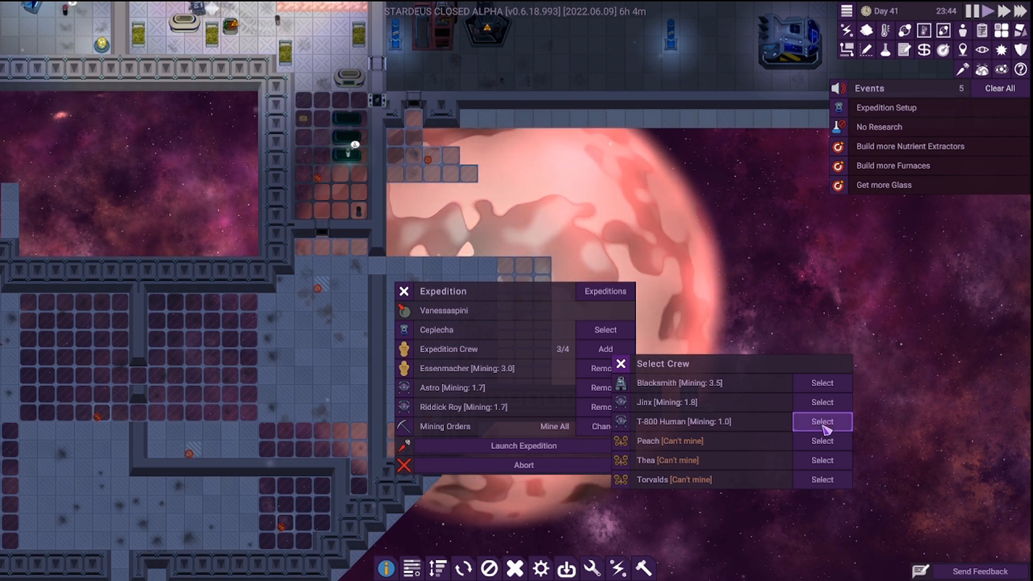
click(822, 422)
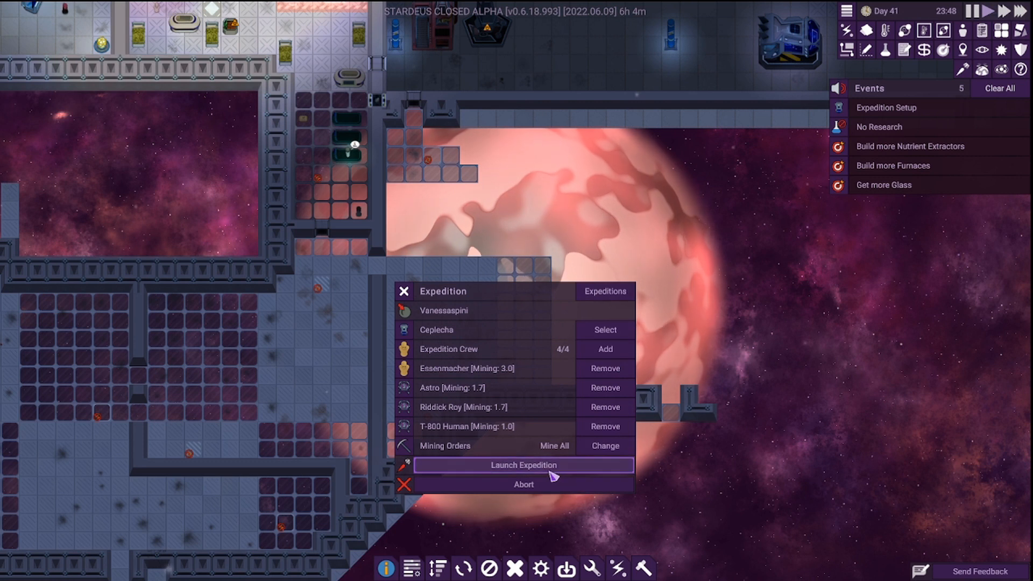
click(522, 465)
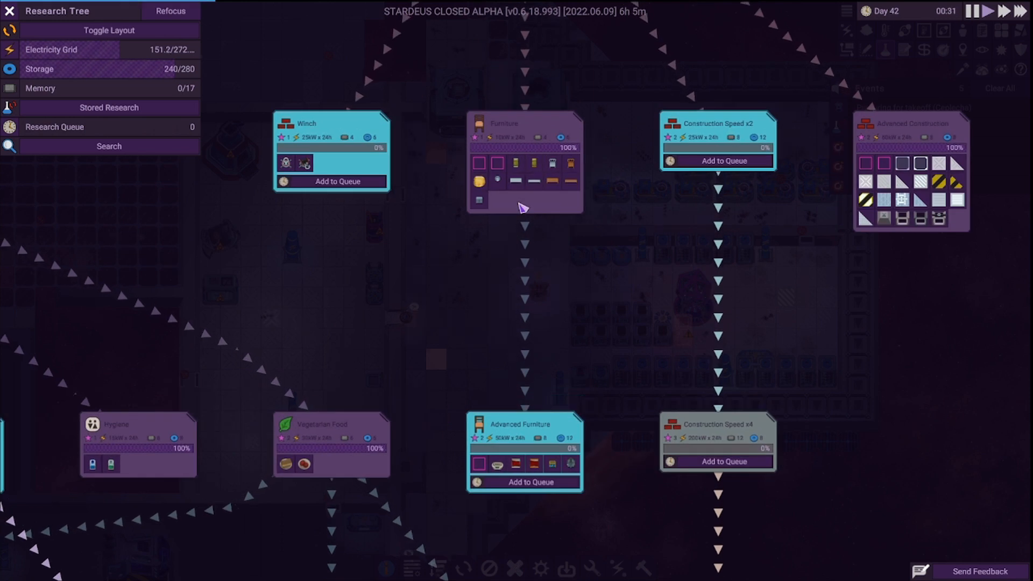
scroll(down, 3)
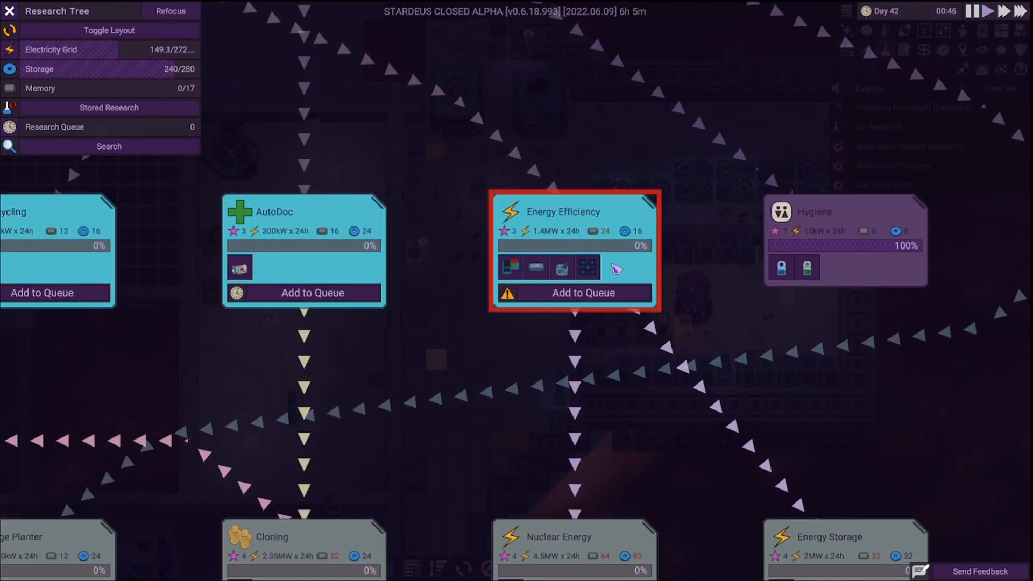
mouse_move(586, 269)
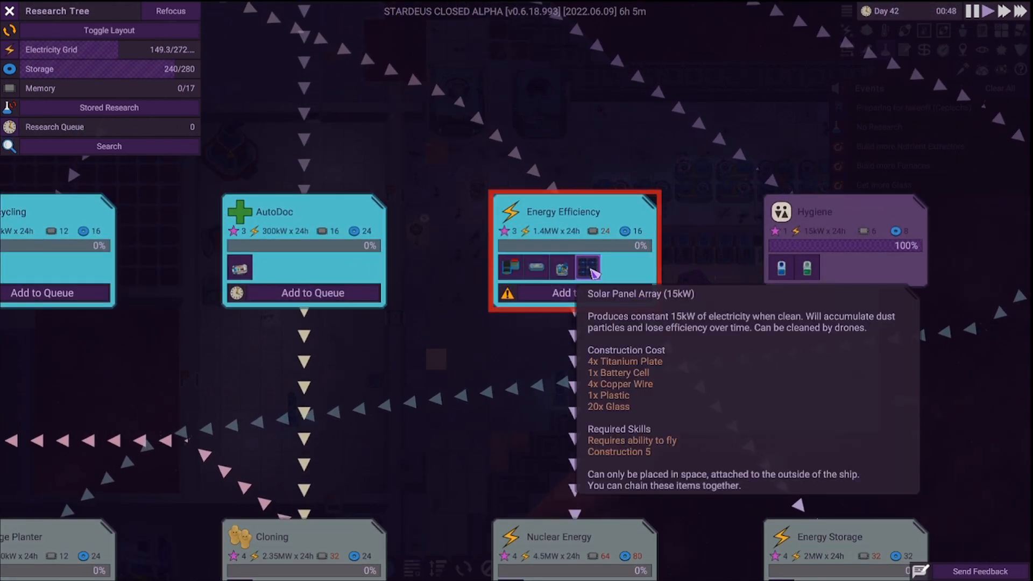
mouse_move(611, 240)
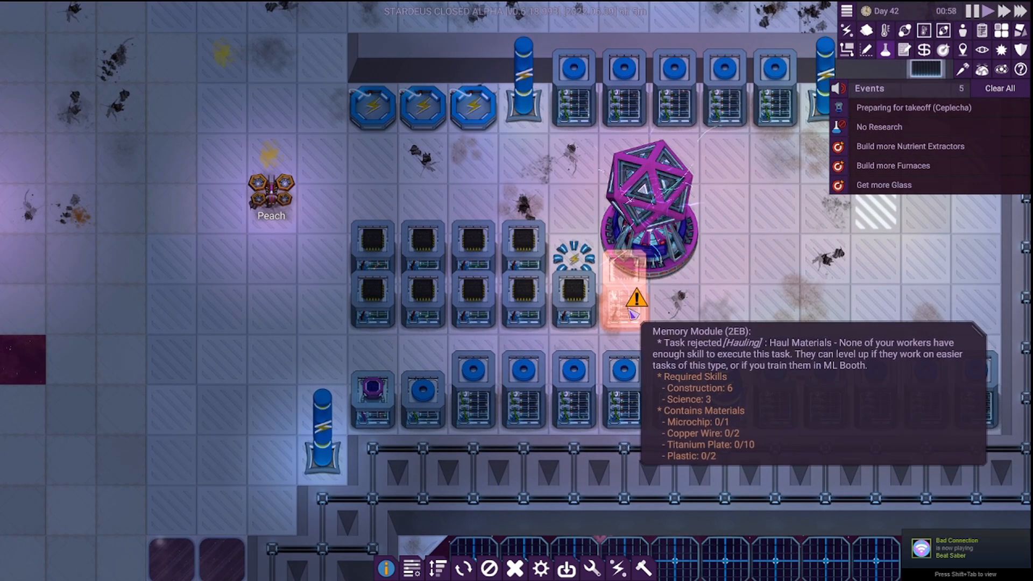
- Inspect the Memory Module's hauling task rejected for insufficient skills, then list available resources
click(634, 300)
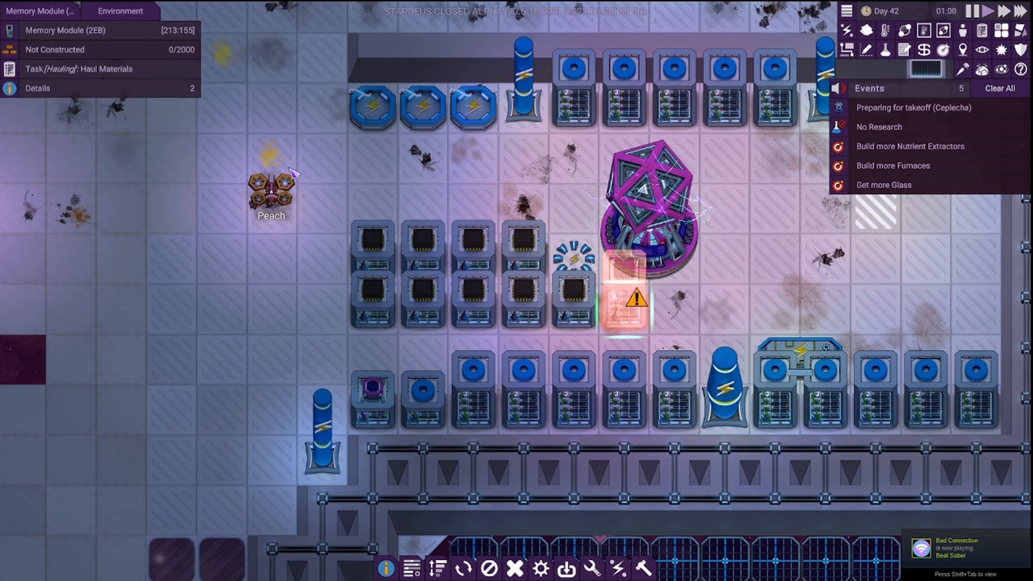
click(80, 68)
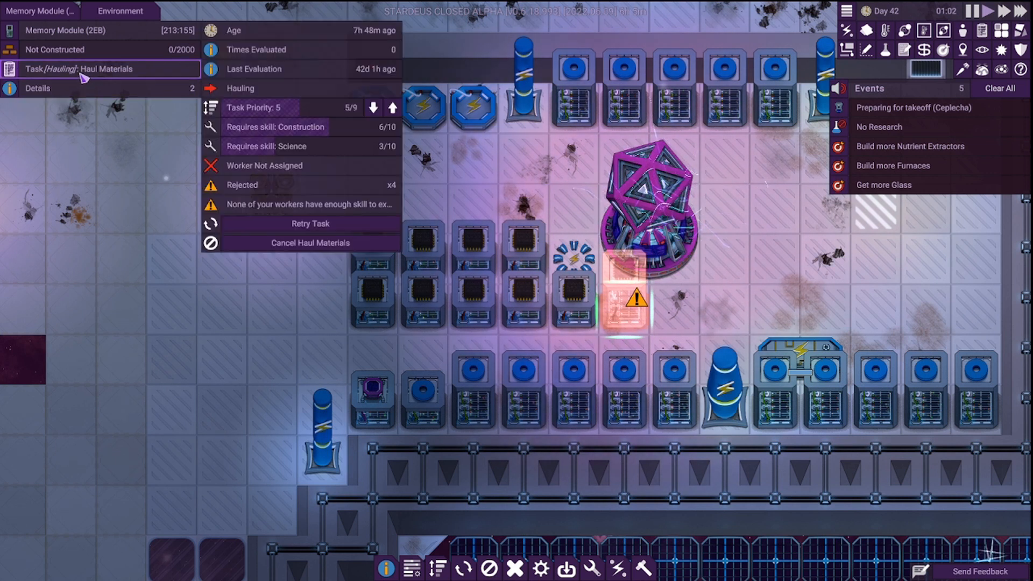
click(38, 88)
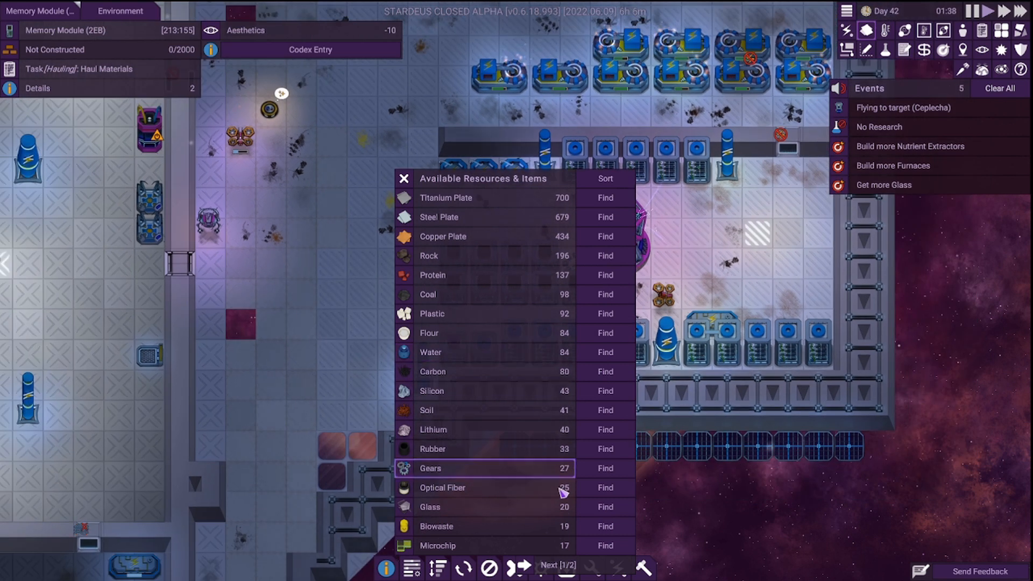
- Close the resources list and view the Assembler currently assembling a Cleaning Bot
click(555, 564)
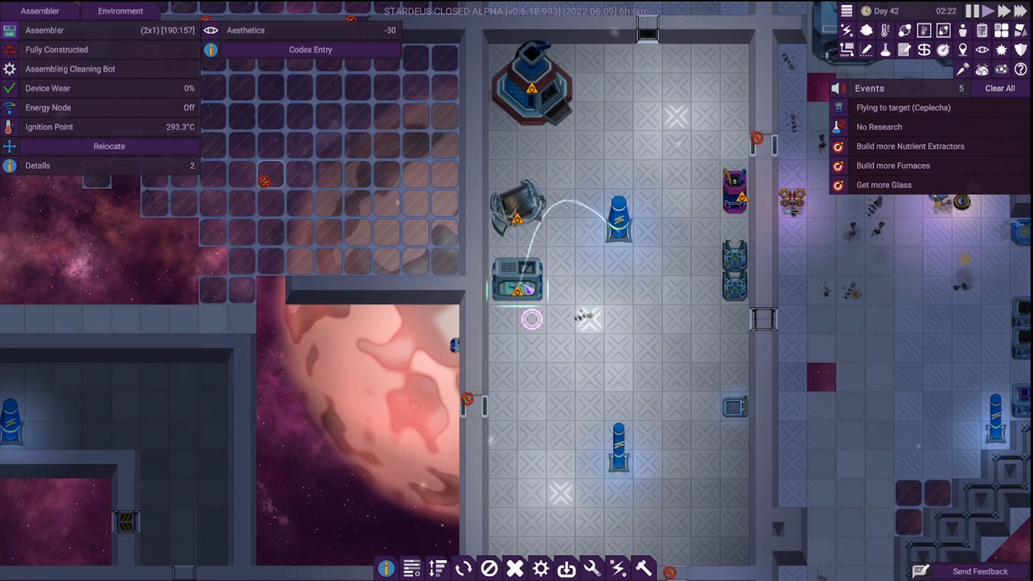
- Stop the Assembler's Cleaning Bot production, inspect the Loom, then view a built Floor Socket
right_click(517, 284)
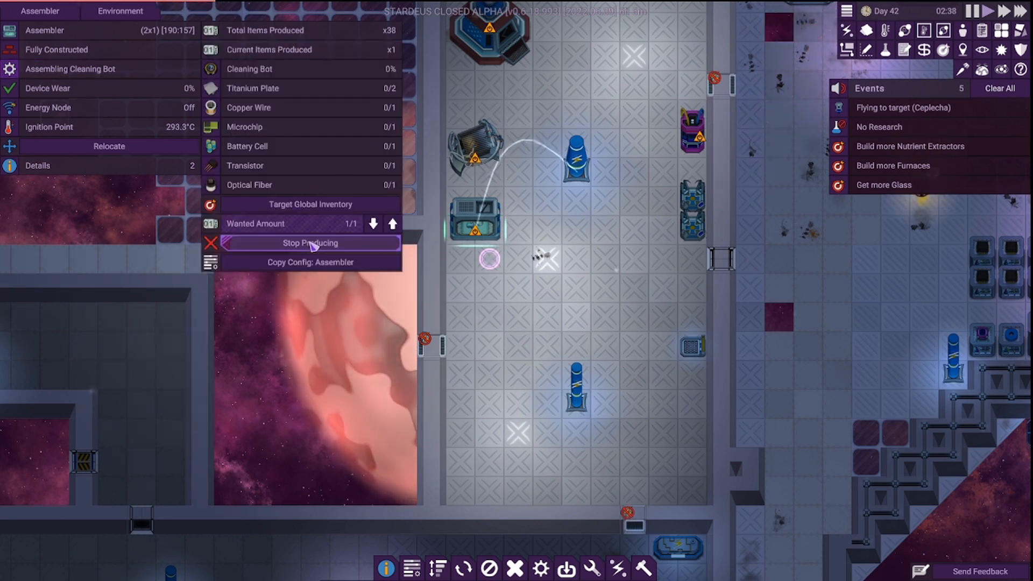
click(310, 242)
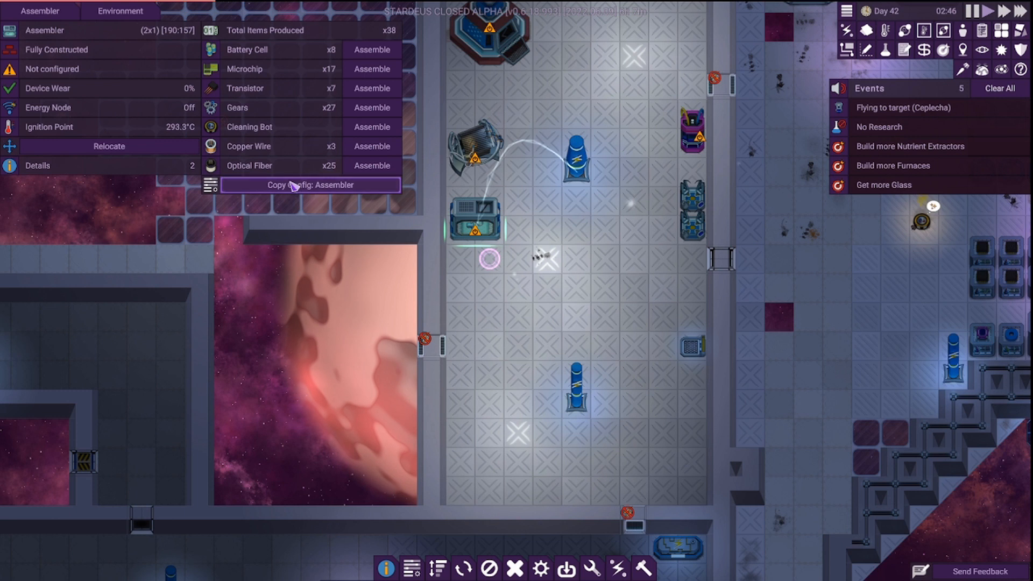
click(467, 142)
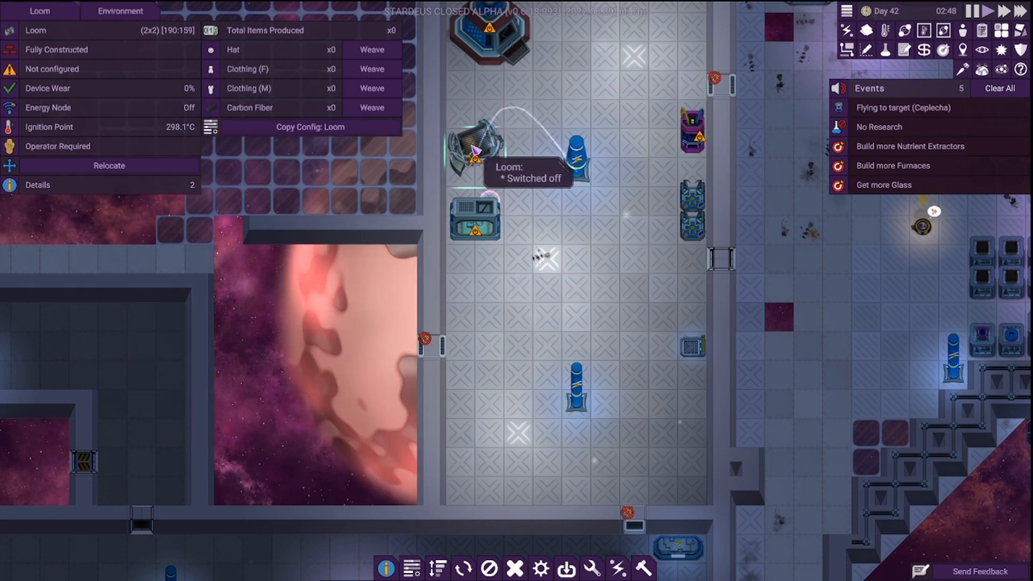
click(489, 39)
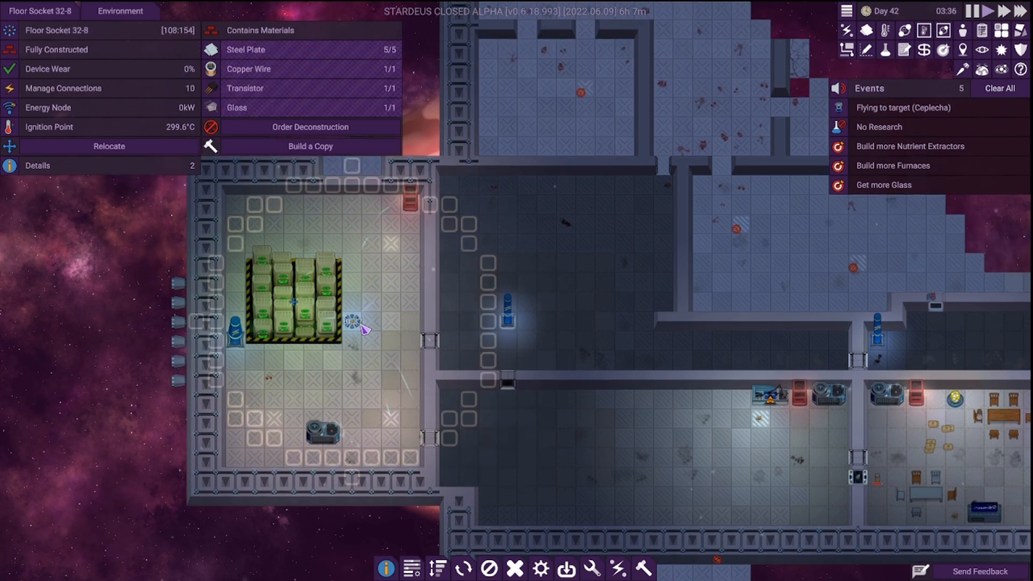
- Inspect the built Glass Floor, then see the unbuilt Radar with no materials hauled
click(408, 197)
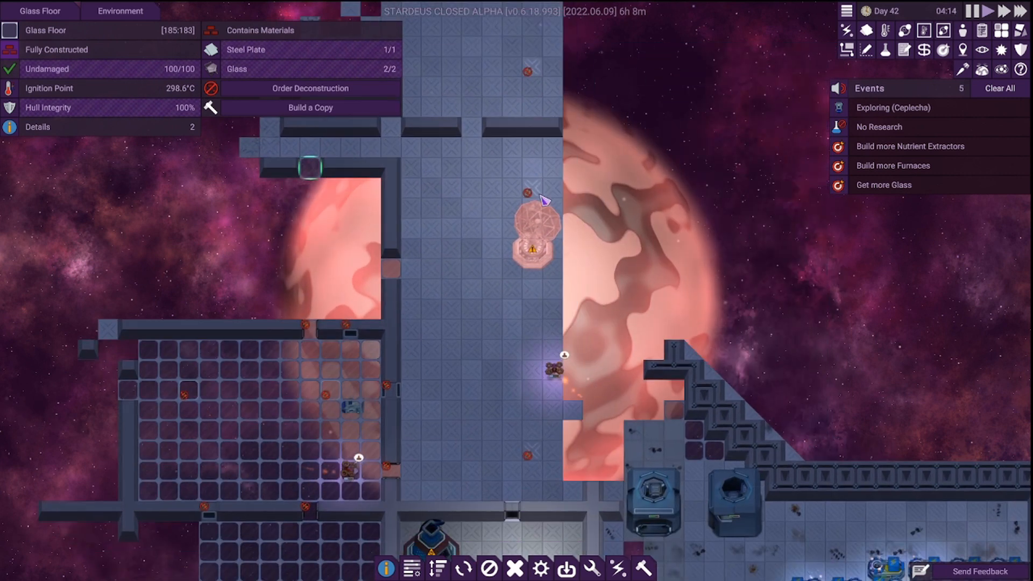
click(533, 151)
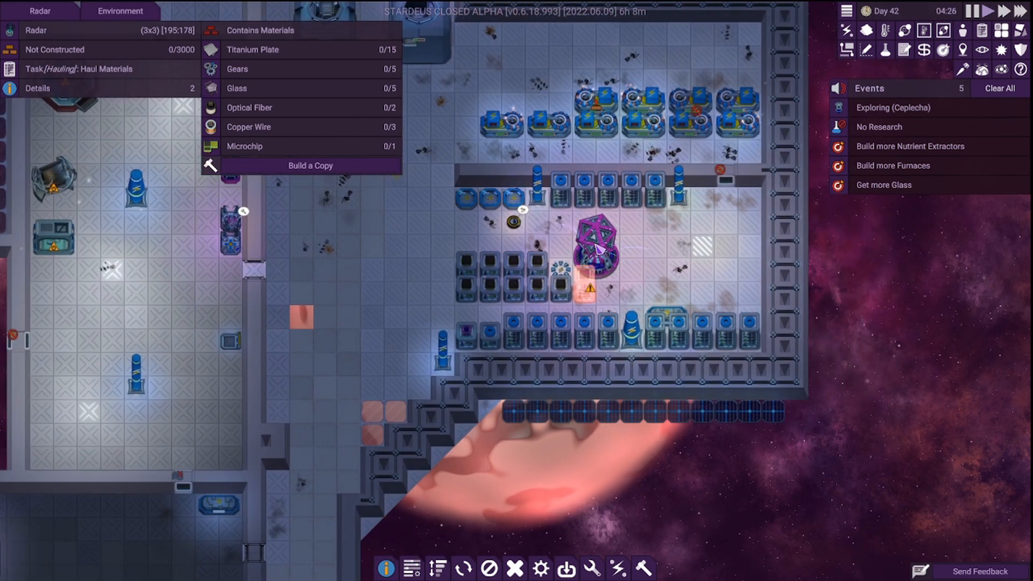
mouse_move(721, 145)
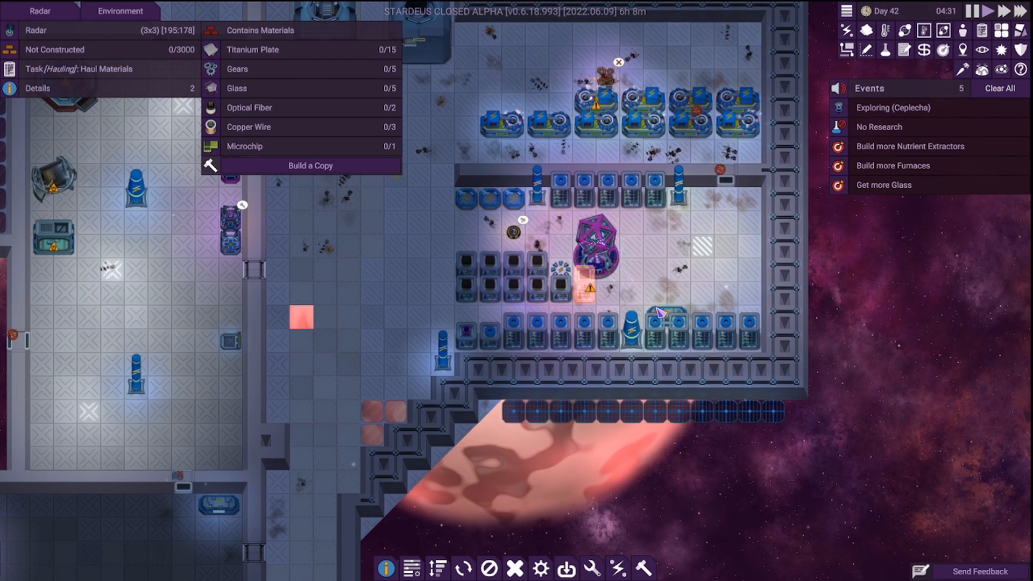
mouse_move(669, 318)
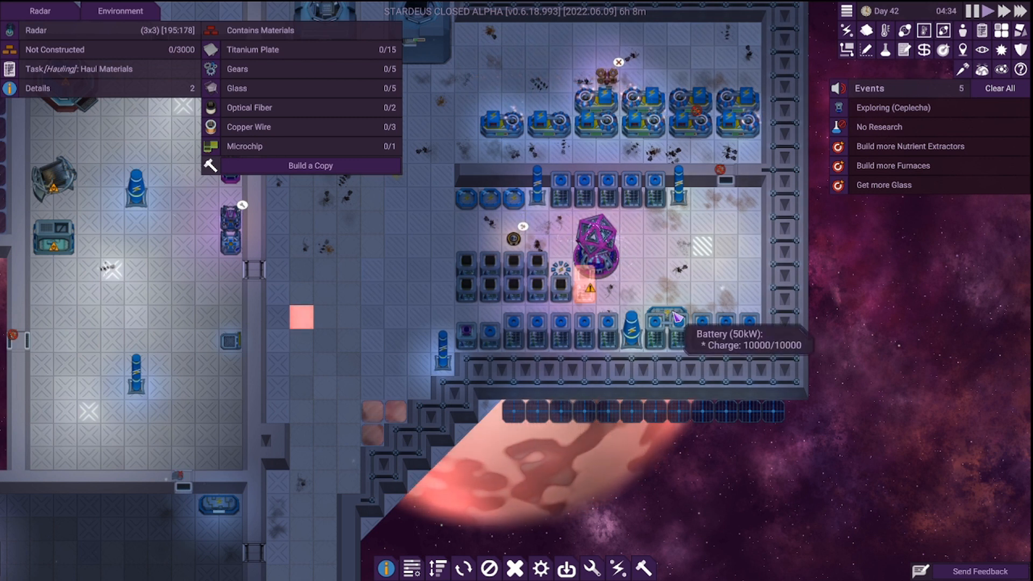
- Confirm full battery charge and view the Vent, whose power node is unreachable
click(669, 319)
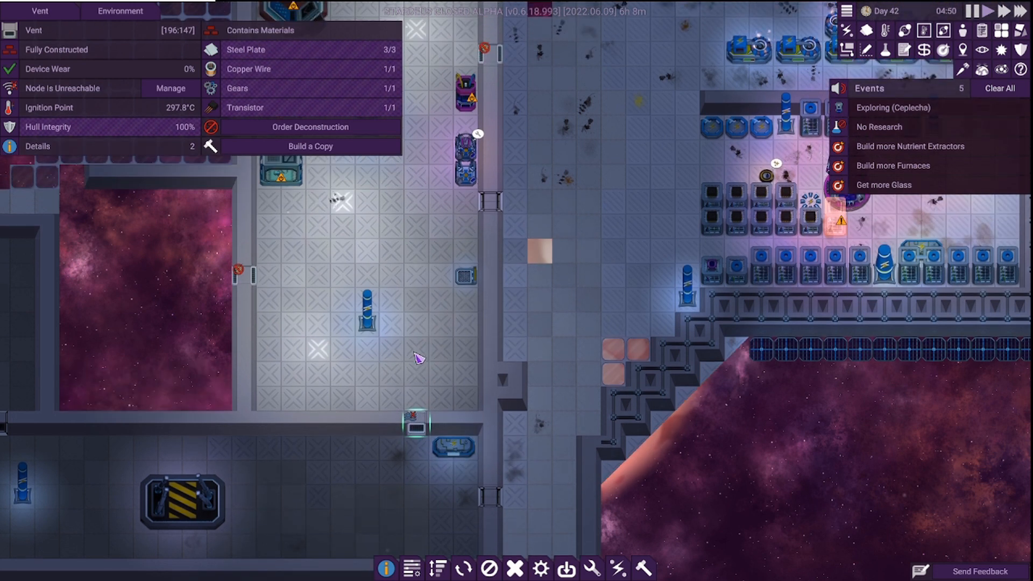
mouse_move(473, 297)
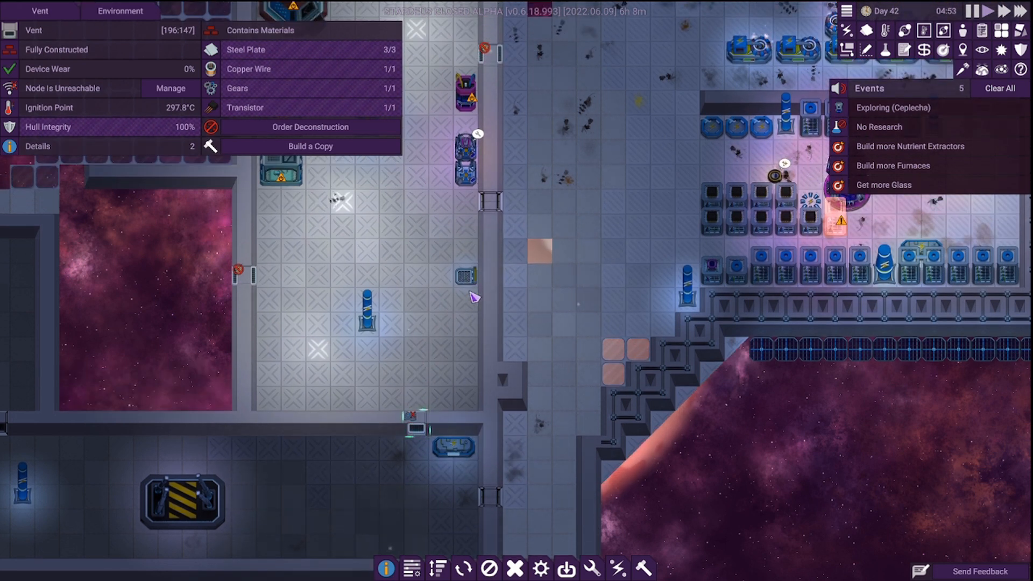
- View the Storage Unit's info panel showing 904 of 2500 capacity used
click(465, 302)
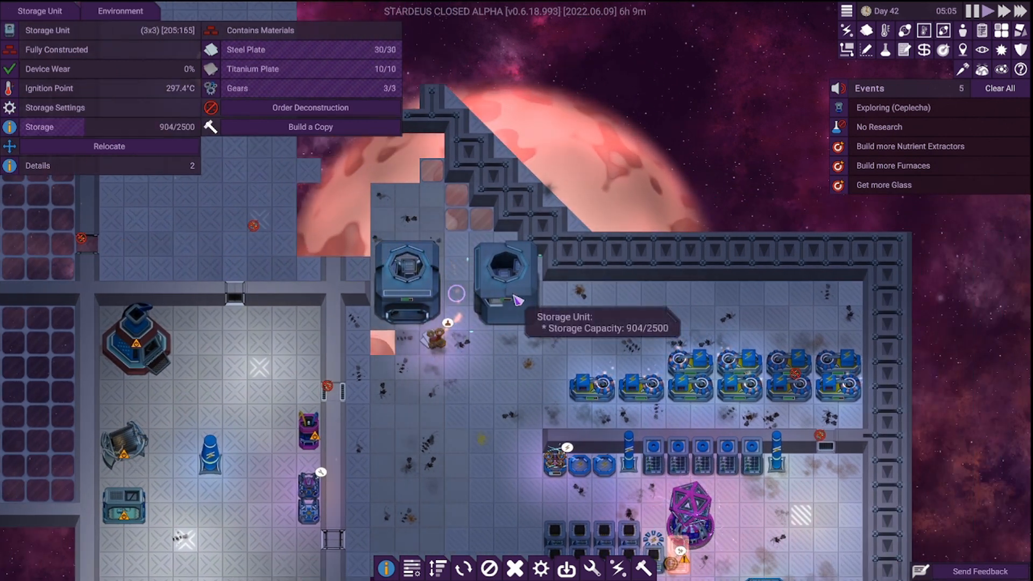
mouse_move(425, 273)
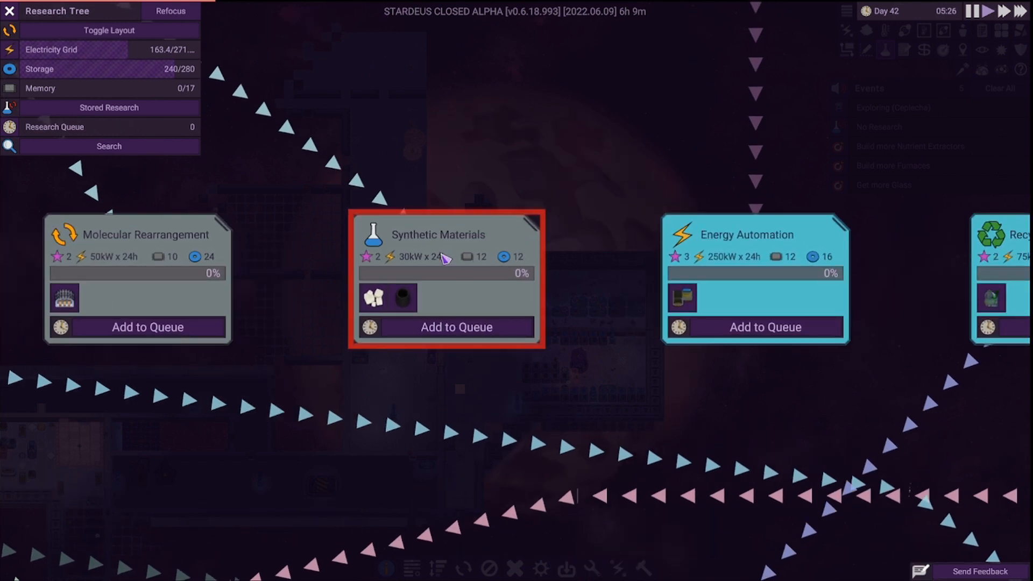
- Add Synthetic Materials to the research queue, bringing it to two queued projects
click(455, 327)
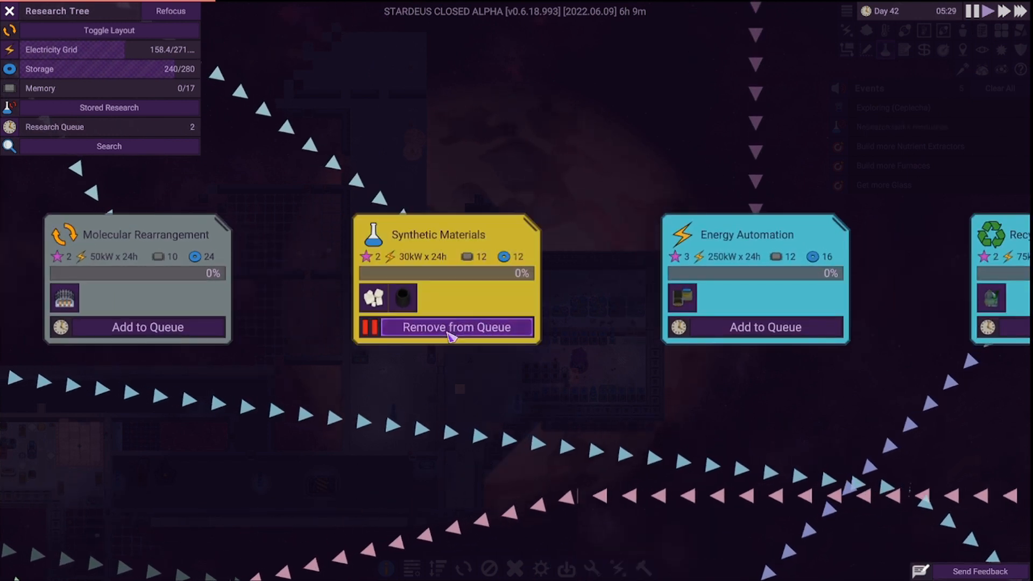
mouse_move(401, 299)
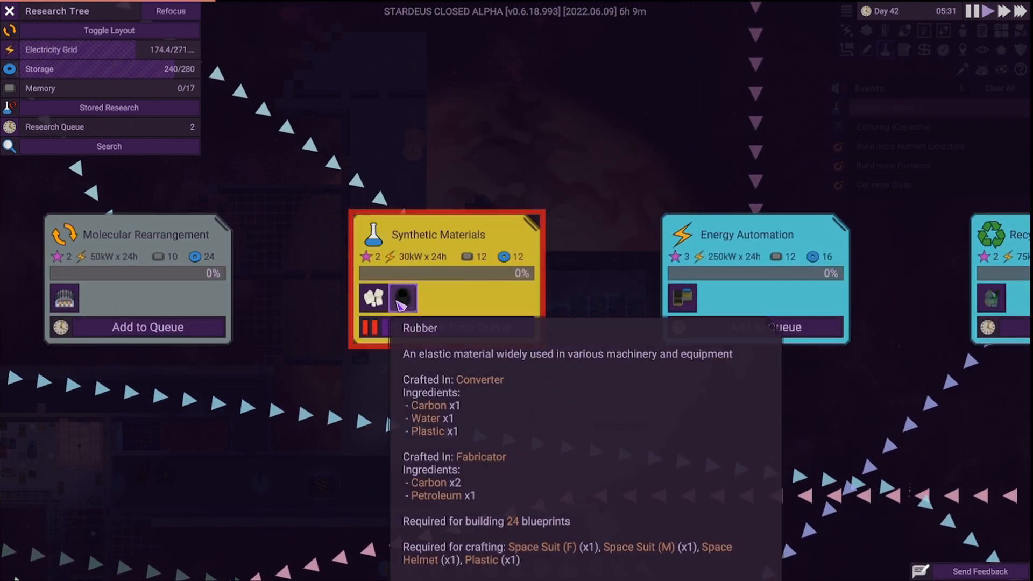
mouse_move(372, 298)
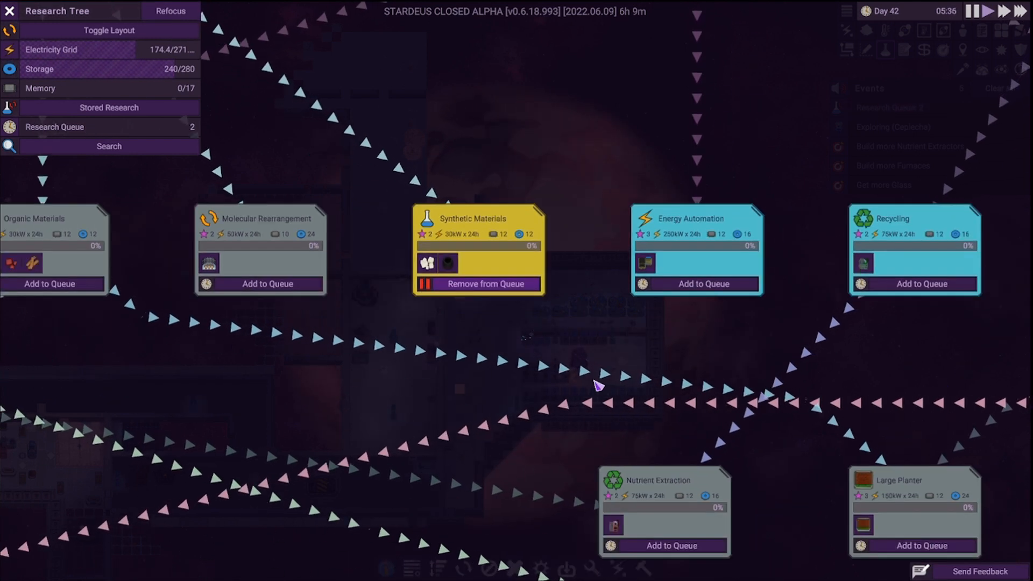
click(10, 10)
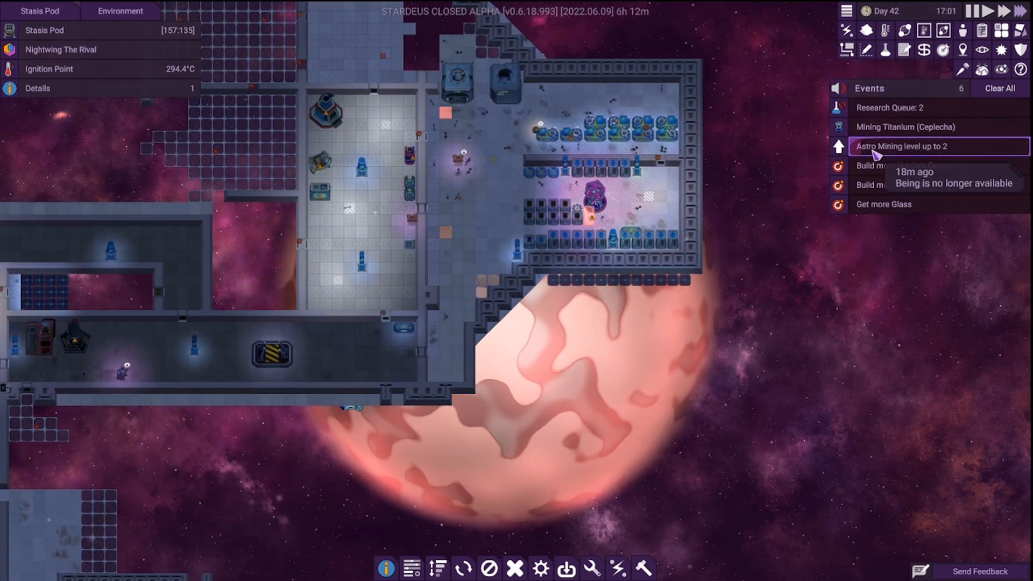
mouse_move(1001, 69)
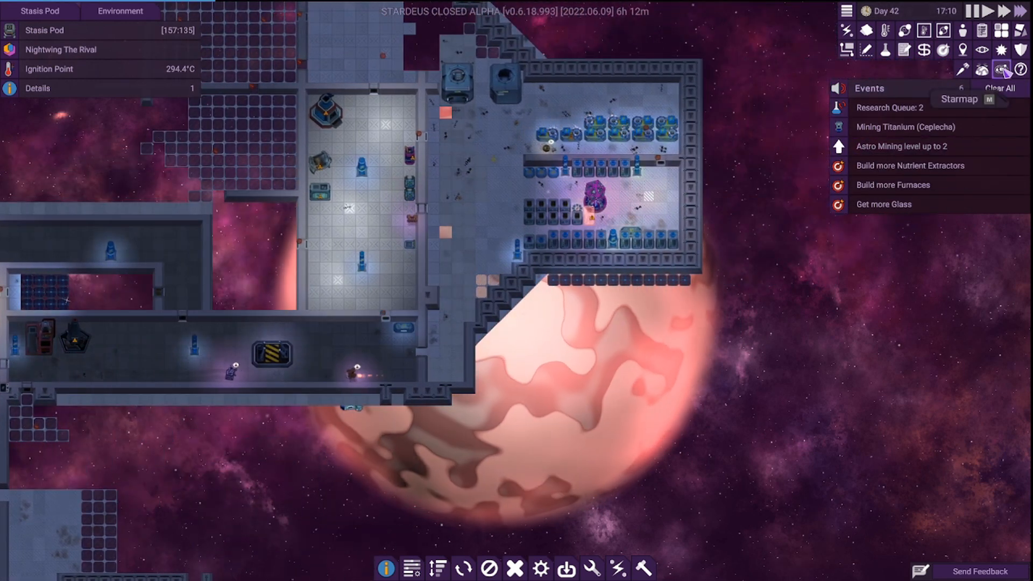
click(1002, 68)
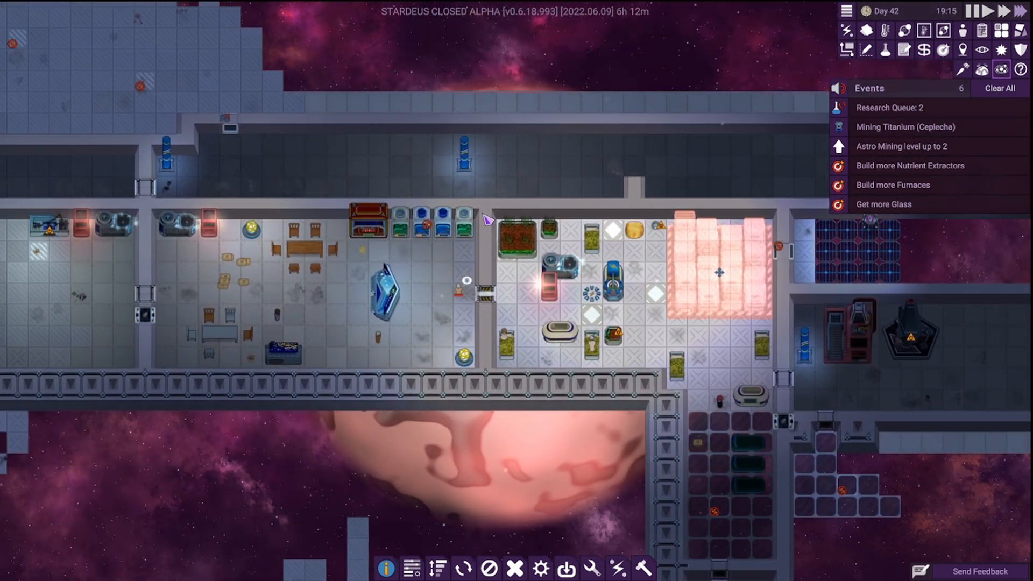
click(283, 355)
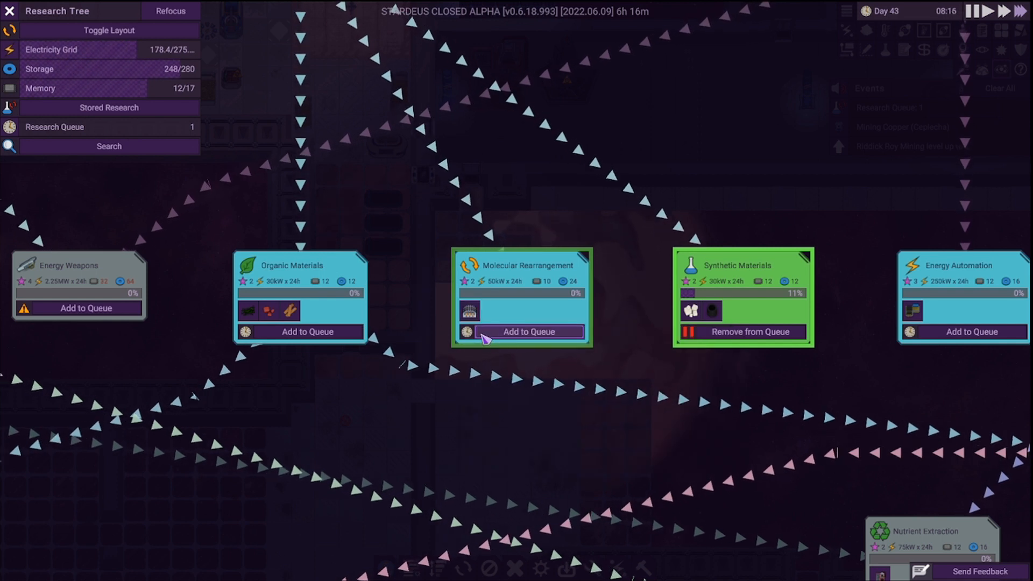
mouse_move(470, 311)
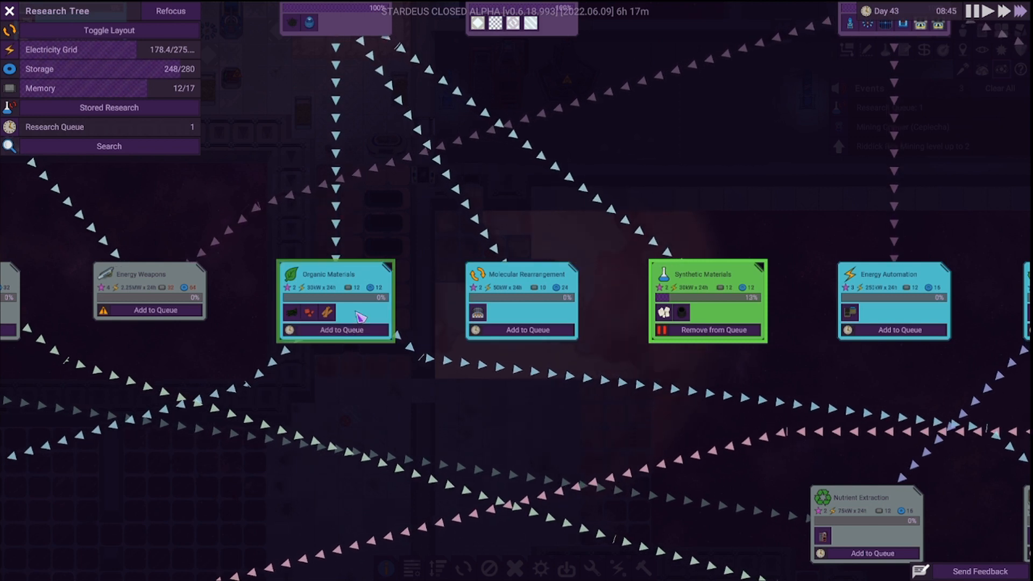
mouse_move(307, 312)
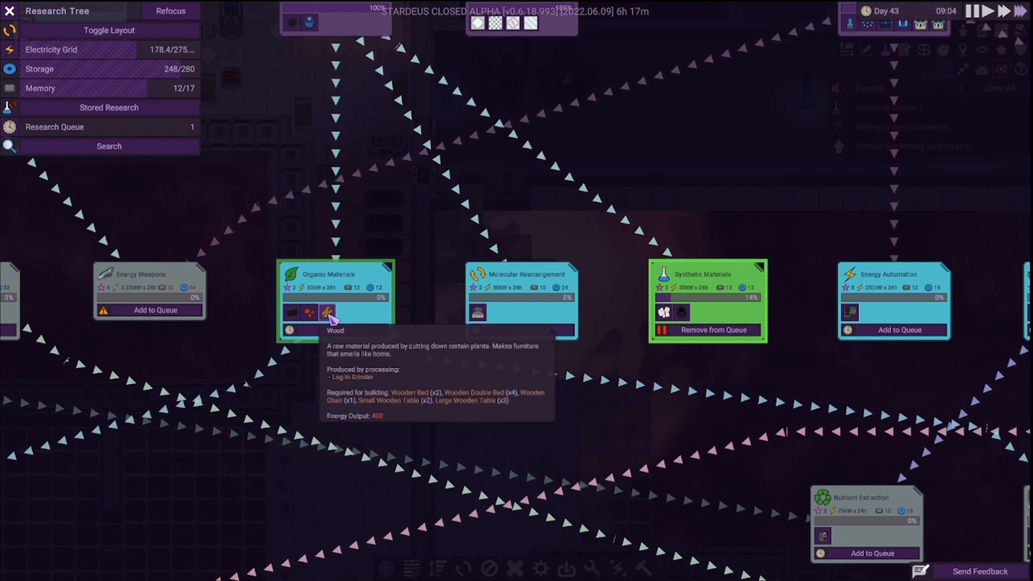
mouse_move(307, 313)
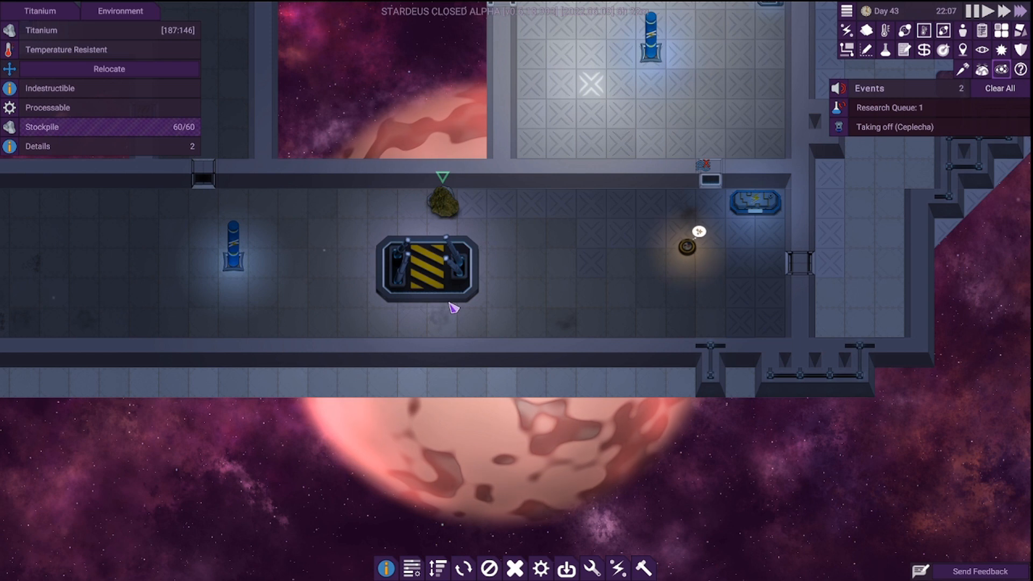
- Inspect the full copper stockpile in the corridor
click(451, 197)
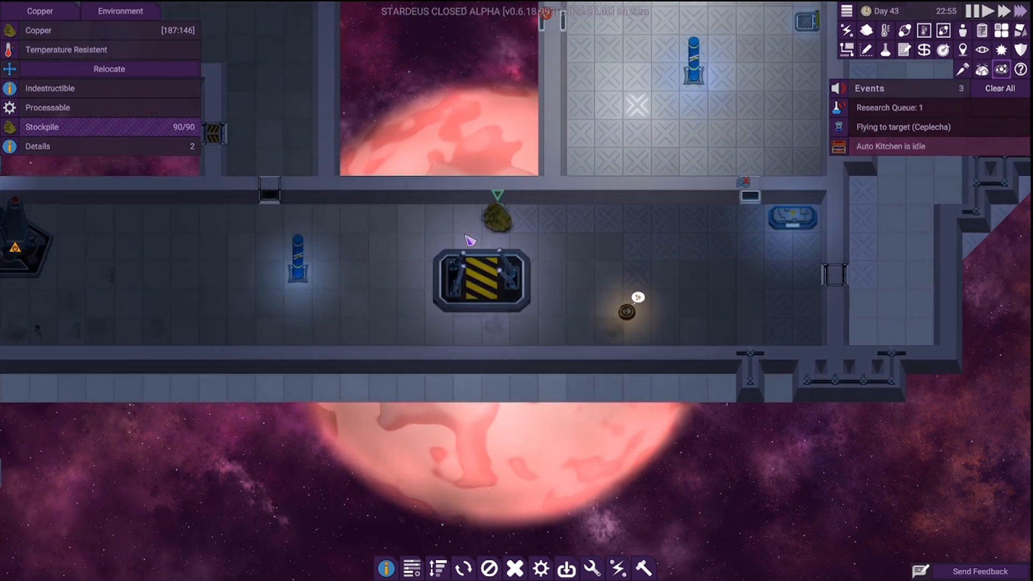
mouse_move(1000, 68)
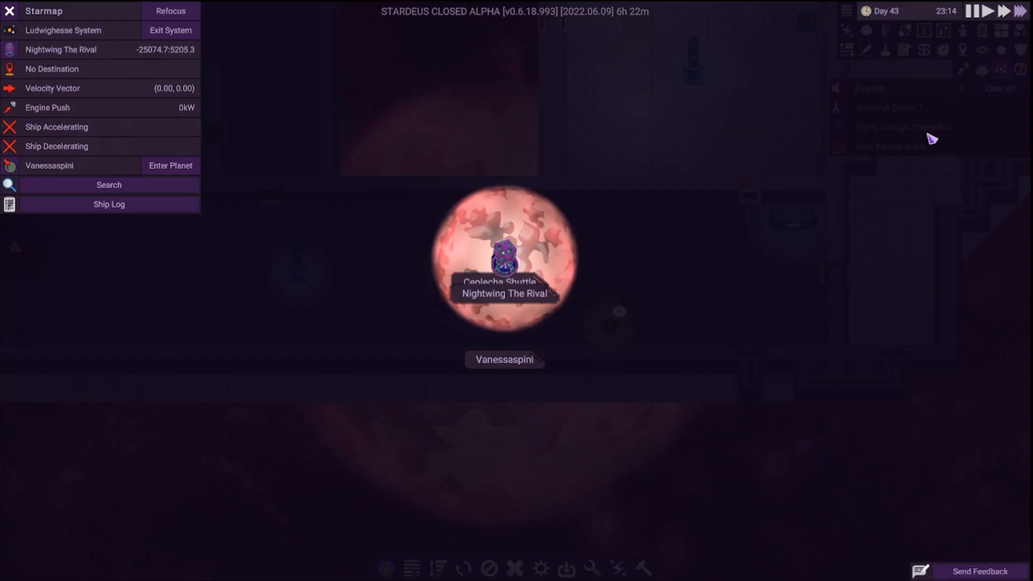
- Zoom out on the starmap to survey nearby systems, then zoom back to Vanessaspini
scroll(down, 3)
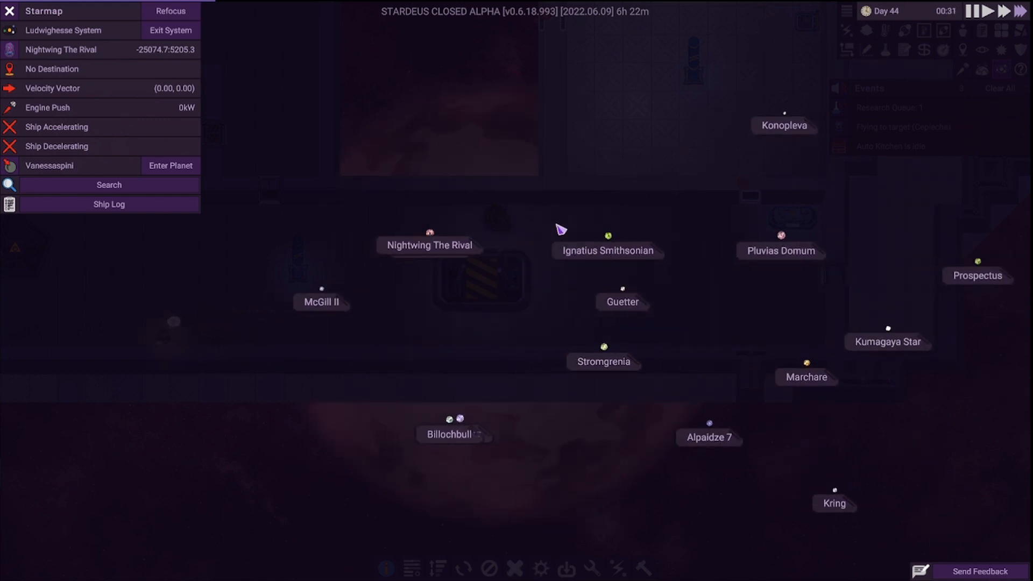
scroll(up, 3)
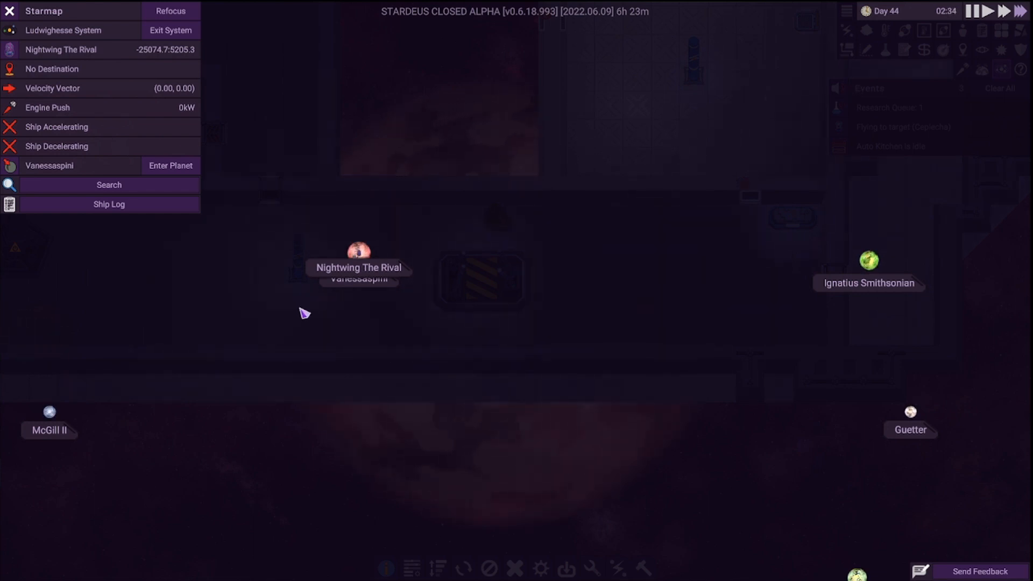
mouse_move(211, 331)
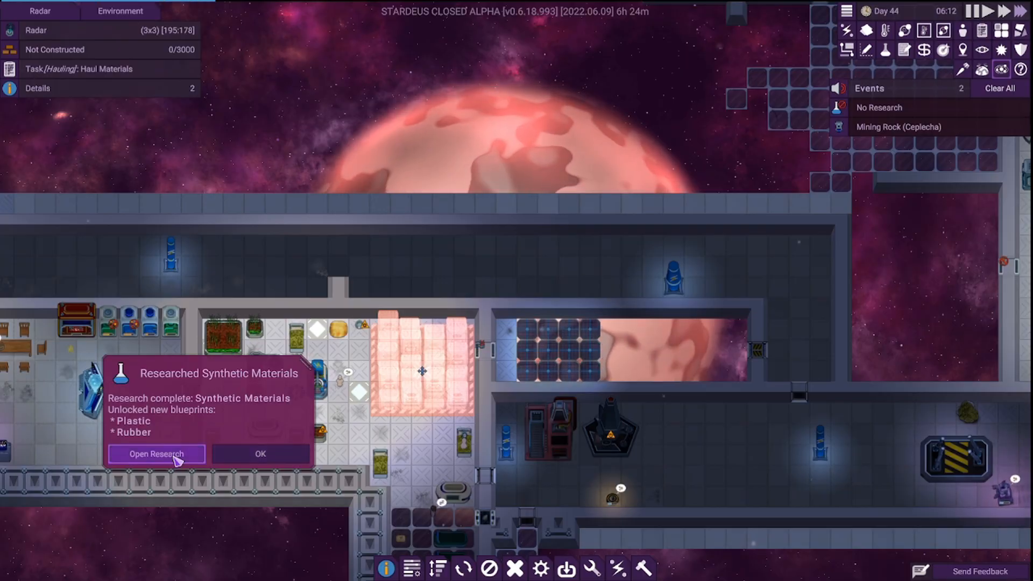
- Open the research tree from the Synthetic Materials completion popup
click(156, 454)
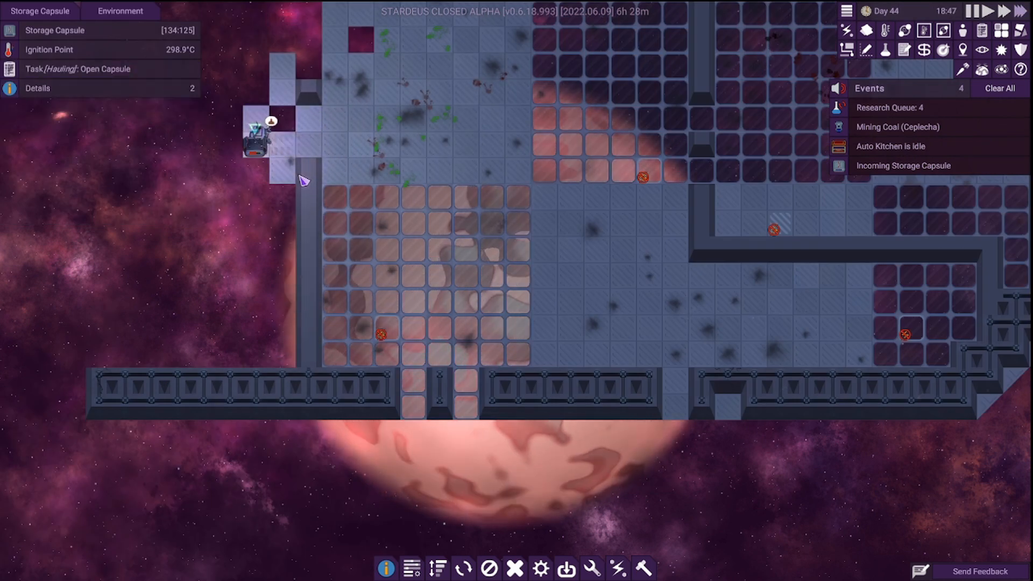
- Inspect the storage capsule at the hull edge and the nearby floor
click(255, 141)
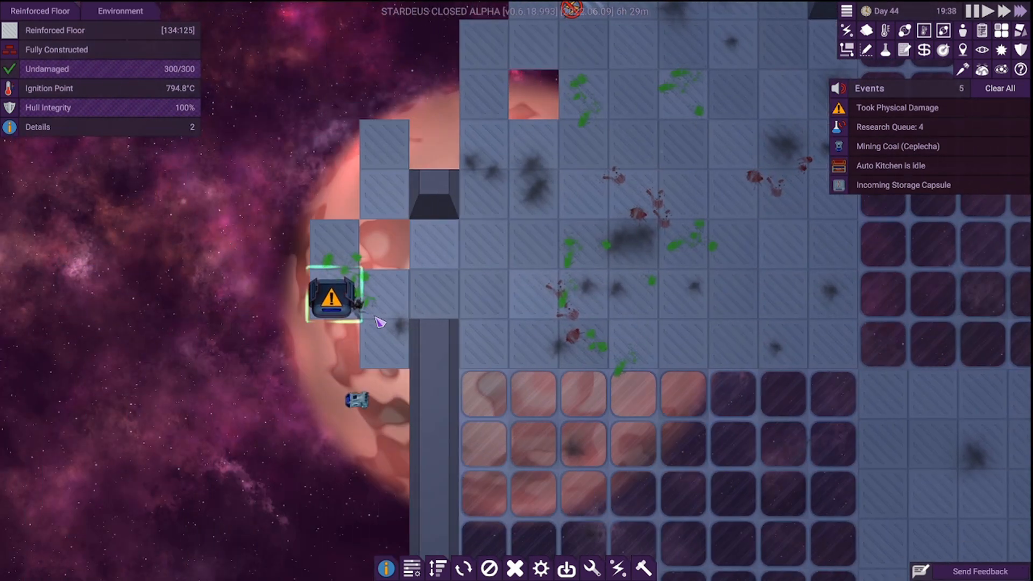
click(331, 282)
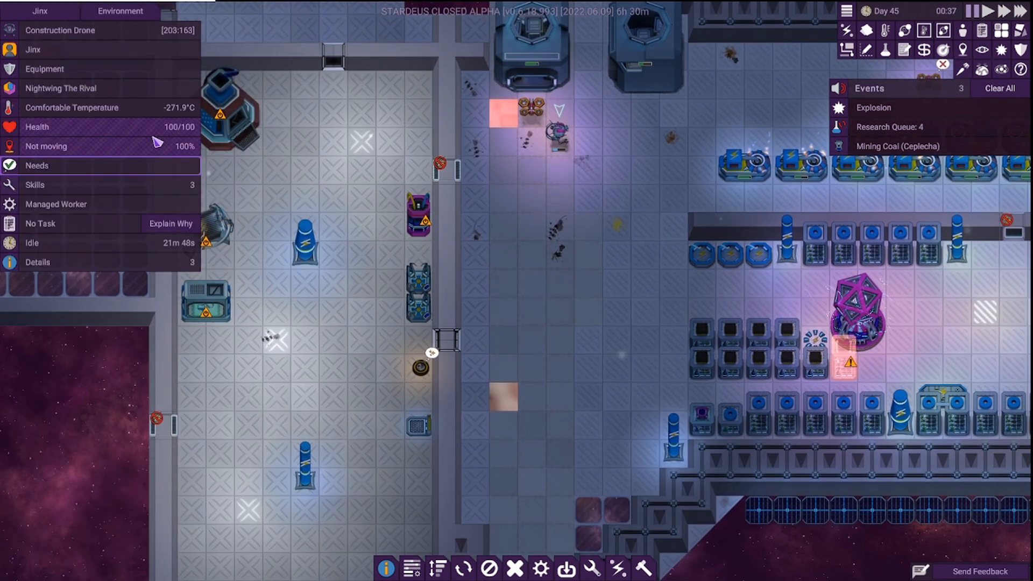
mouse_move(75, 204)
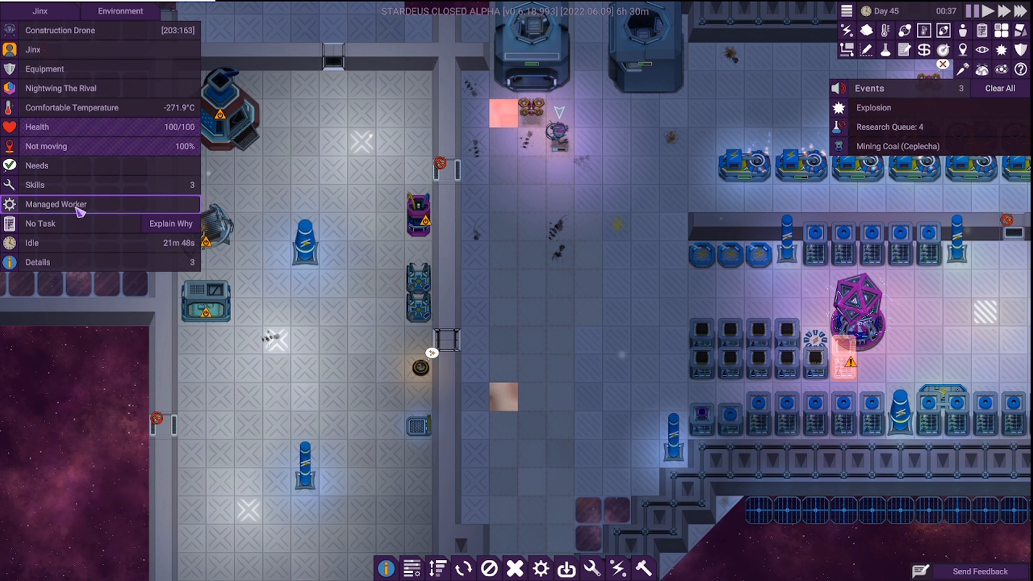
- View the construction drone's skill levels, then right-click on the ship
click(35, 185)
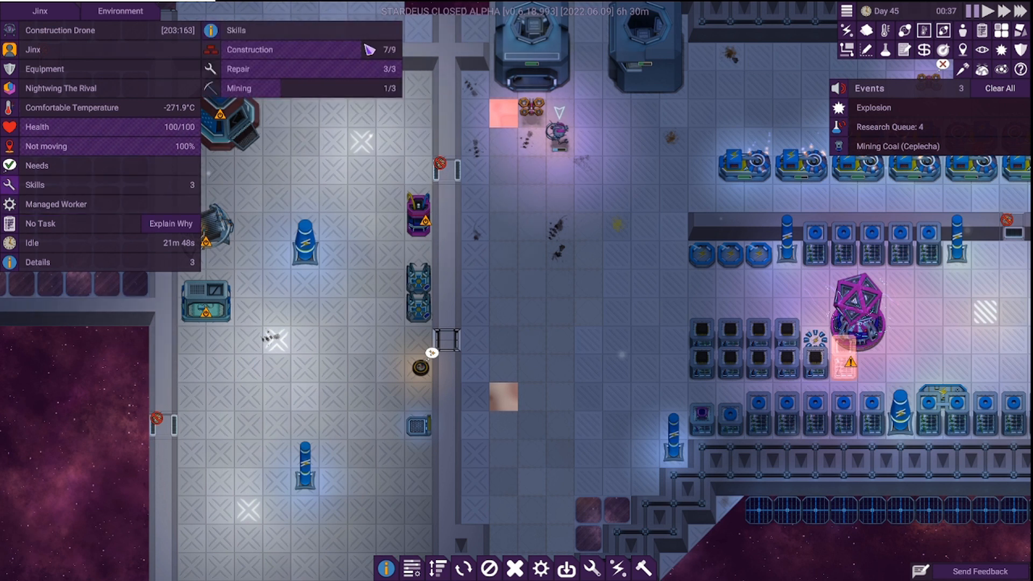
mouse_move(369, 50)
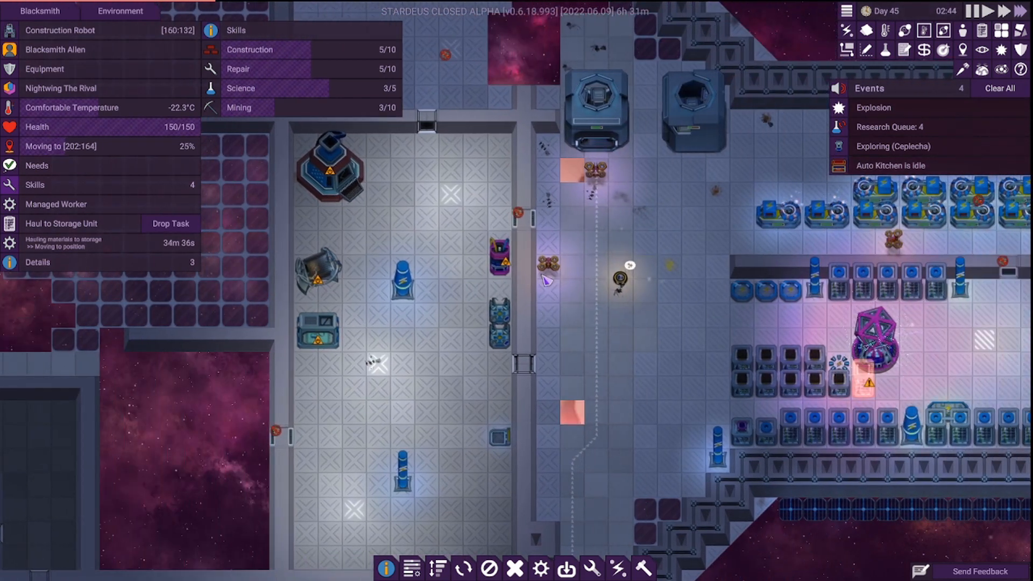
right_click(501, 264)
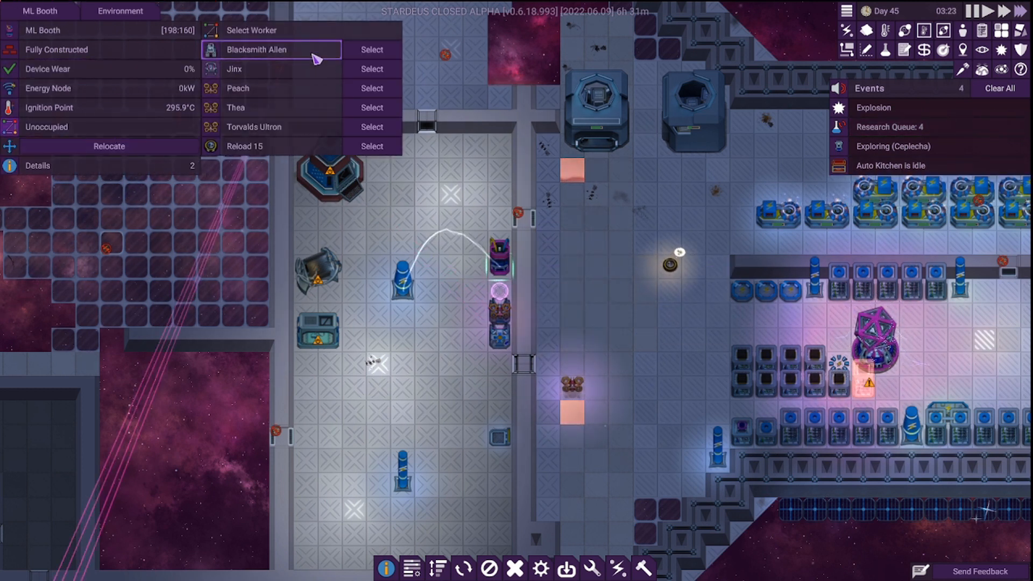
- Assign Blacksmith Allen to the ML Booth to train Construction
click(371, 50)
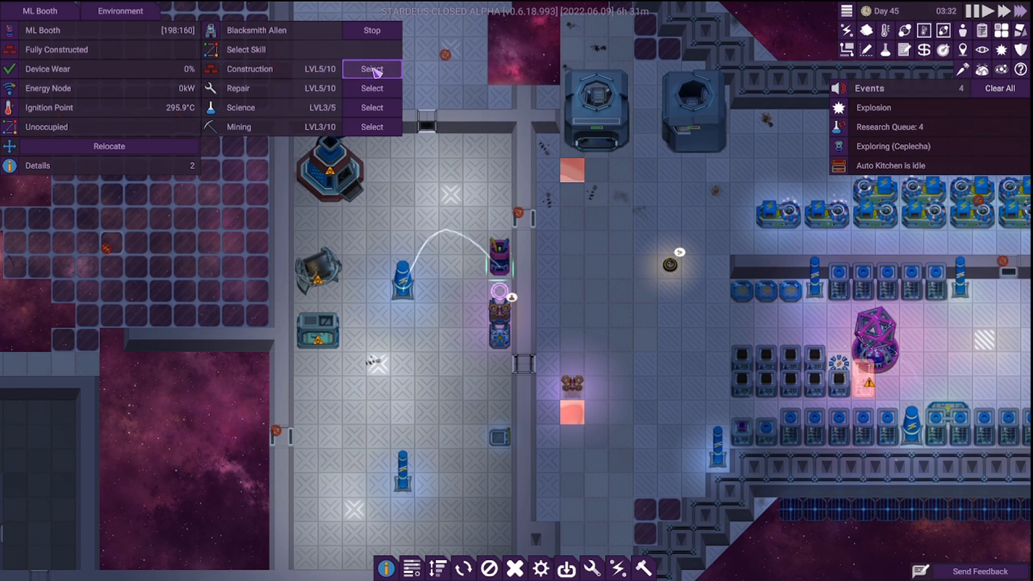
click(372, 68)
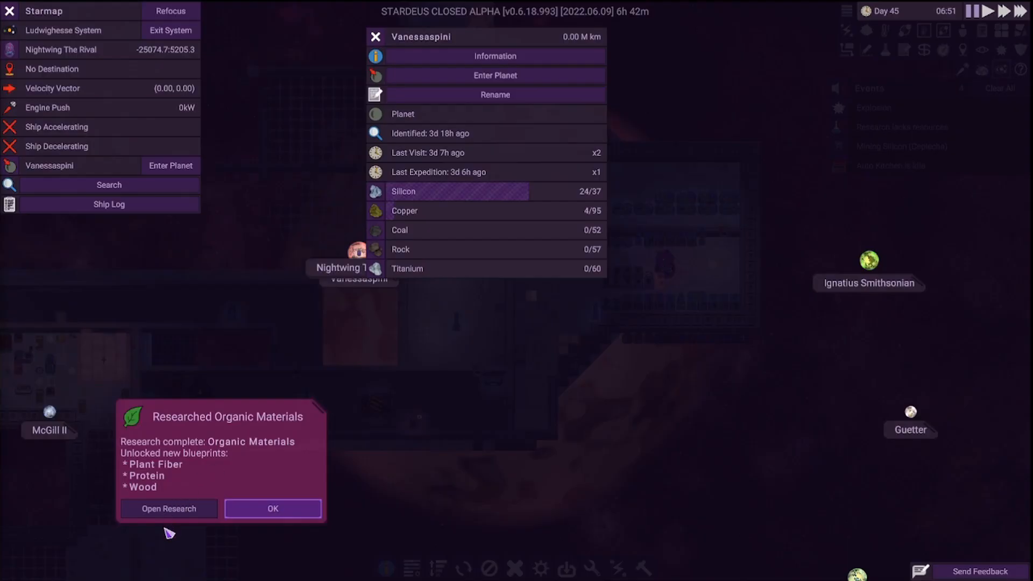
- Dismiss the Organic Materials research notice and close the starmap
click(272, 508)
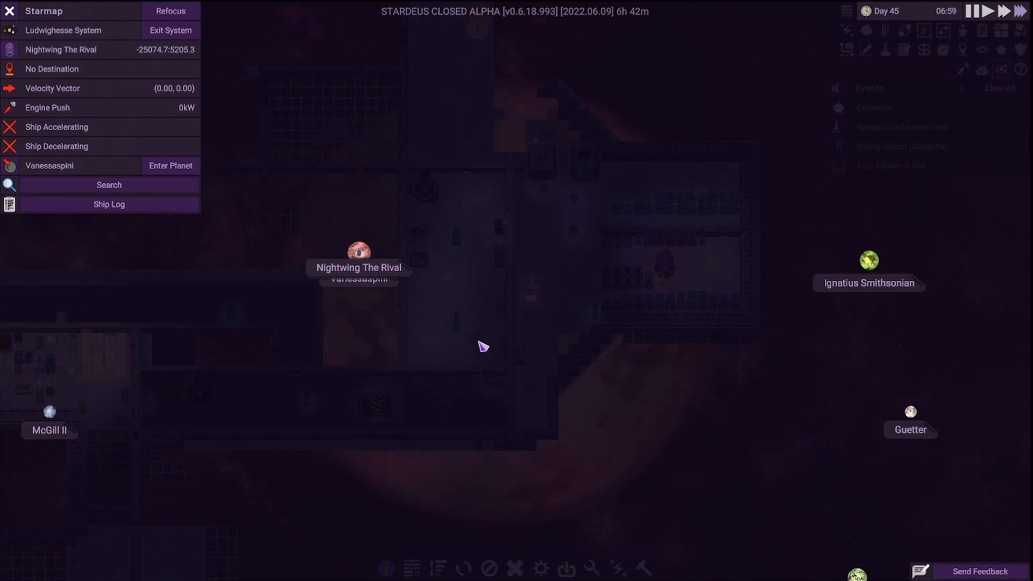
mouse_move(796, 135)
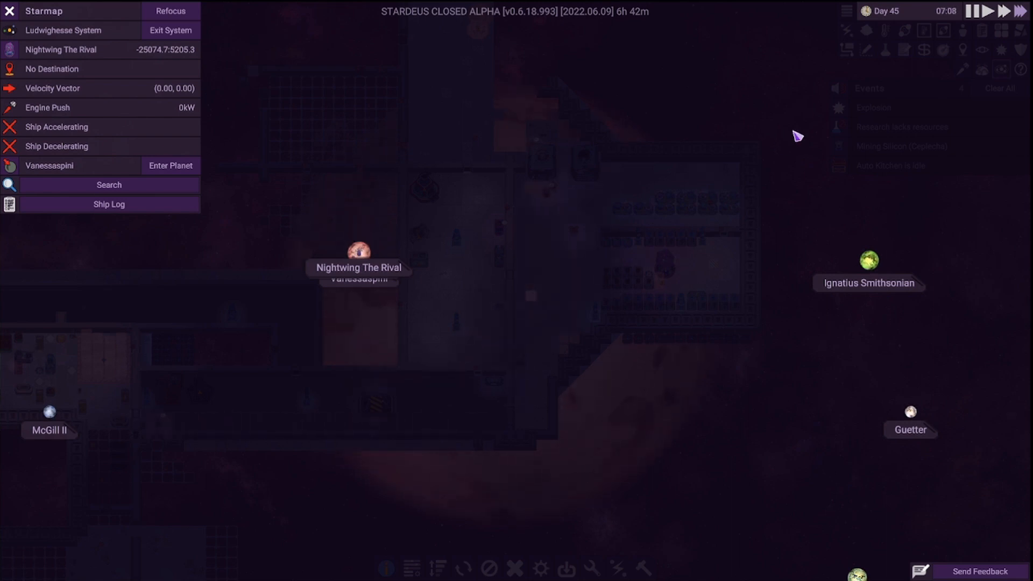
click(9, 11)
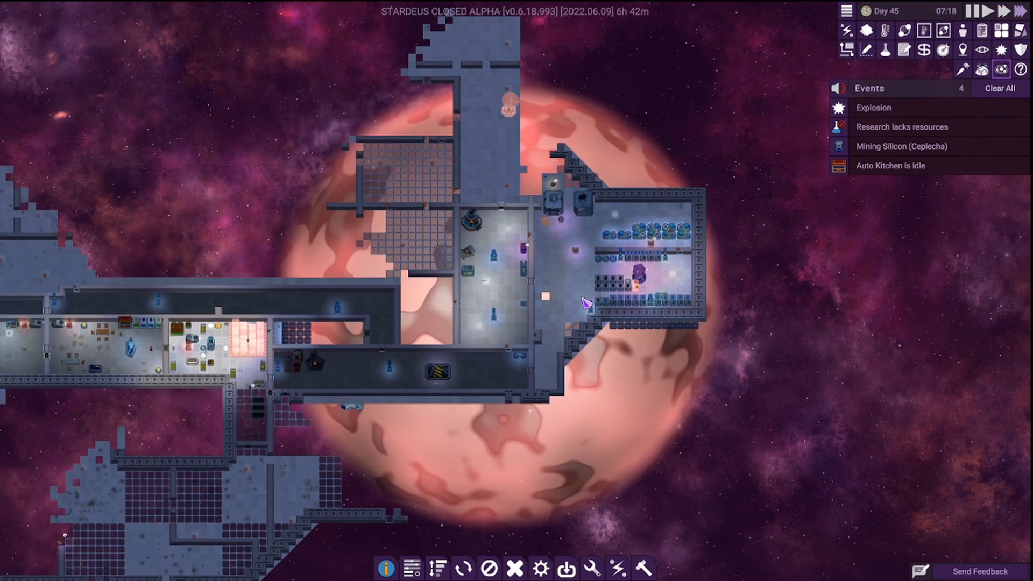